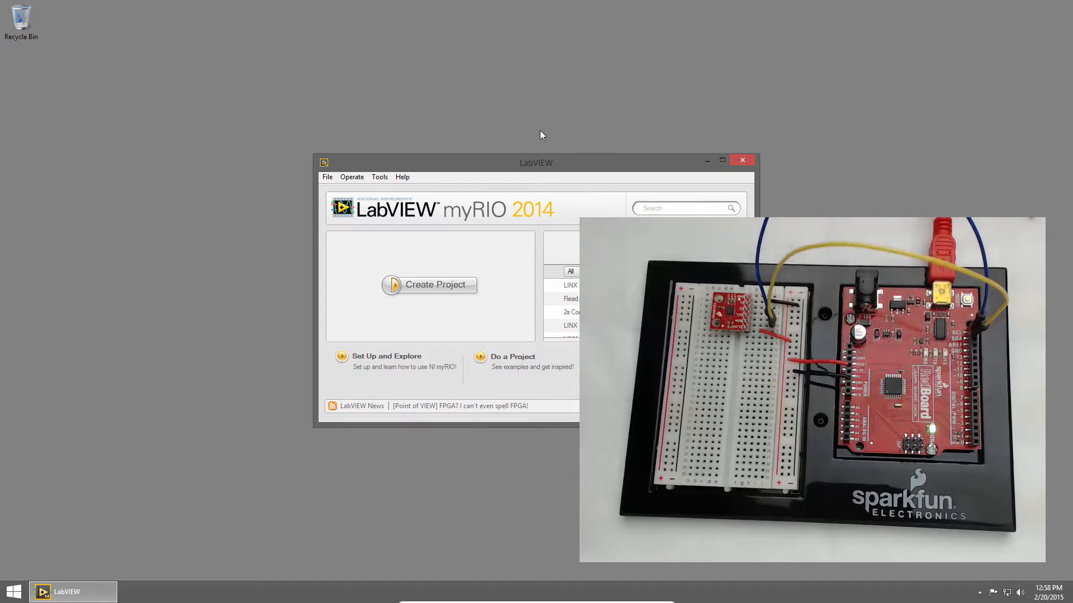
Step: Search the Example Finder for 'linx' and view the MMA8452Q Accelerometer example's description
left_click(402, 176)
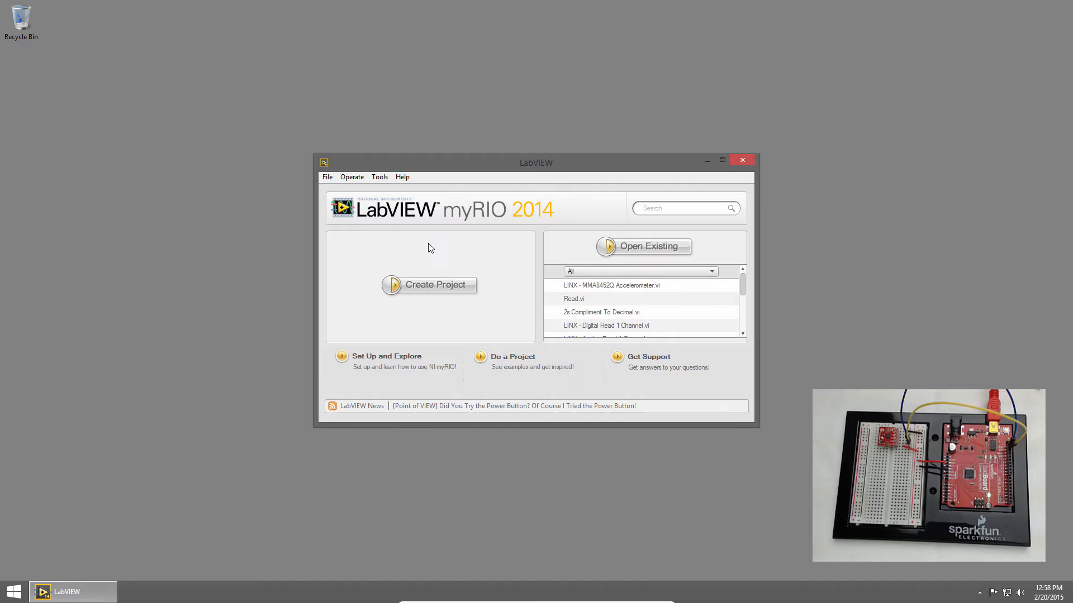
left_click(512, 356)
type("linx")
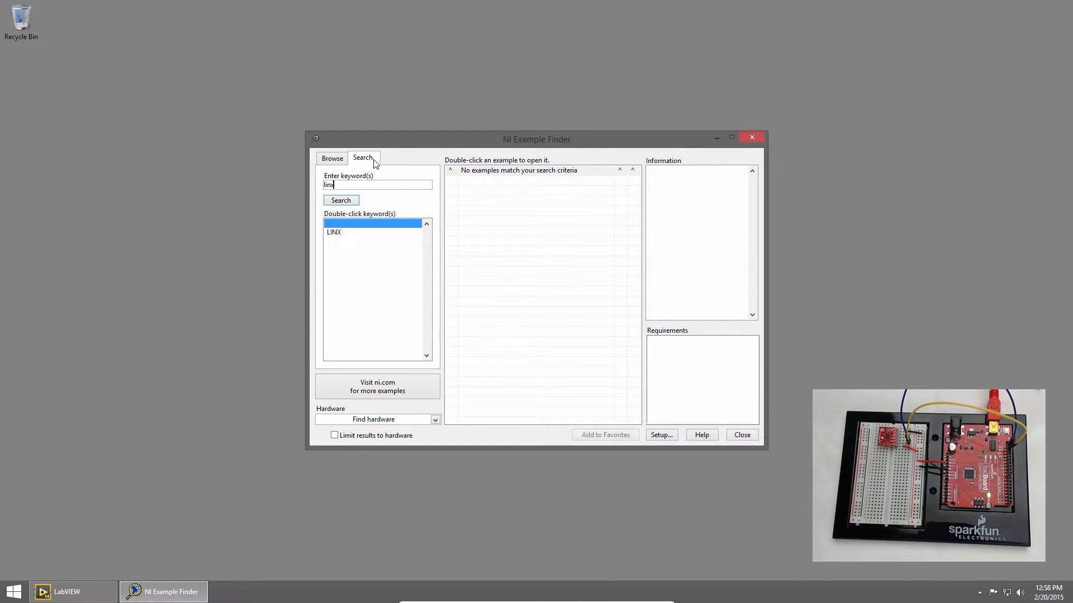
left_click(340, 200)
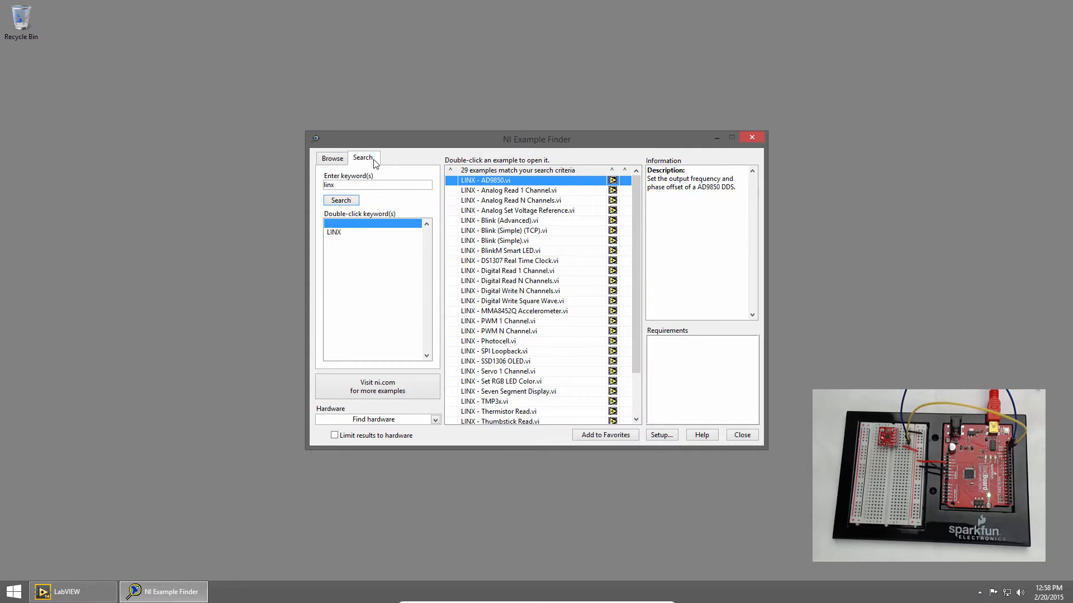
left_click(514, 311)
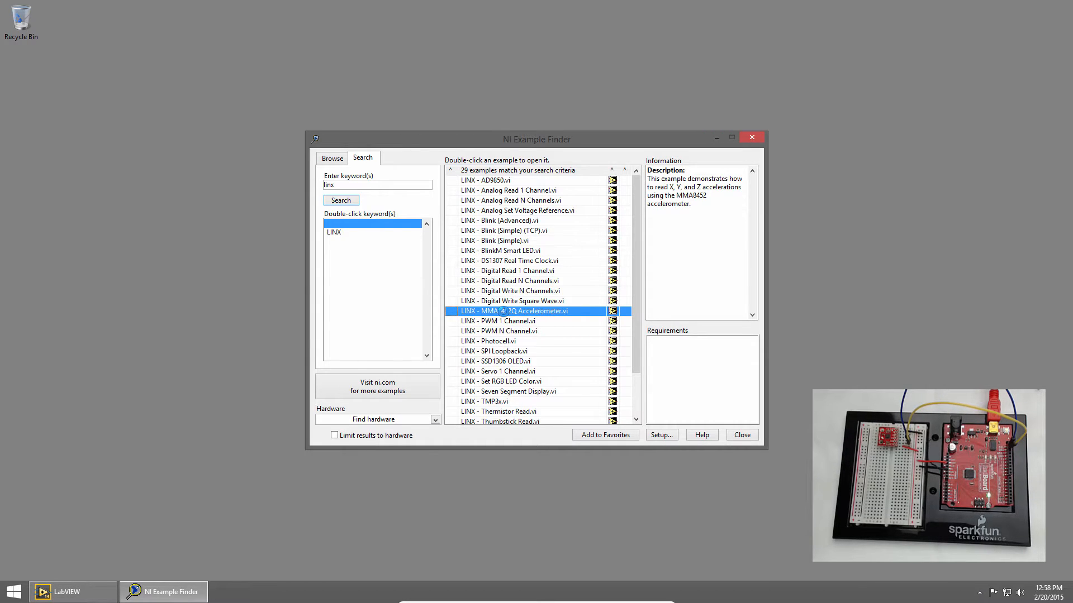
Step: Open the LINX MMA8452Q Accelerometer example and select COM3 as its serial port
double_click(514, 311)
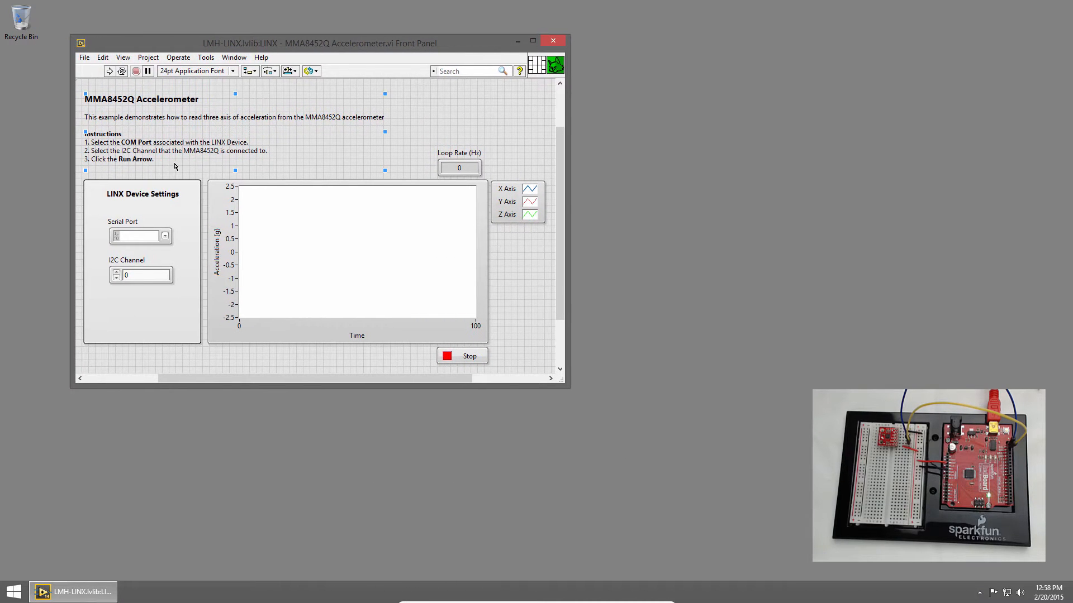
left_click(165, 235)
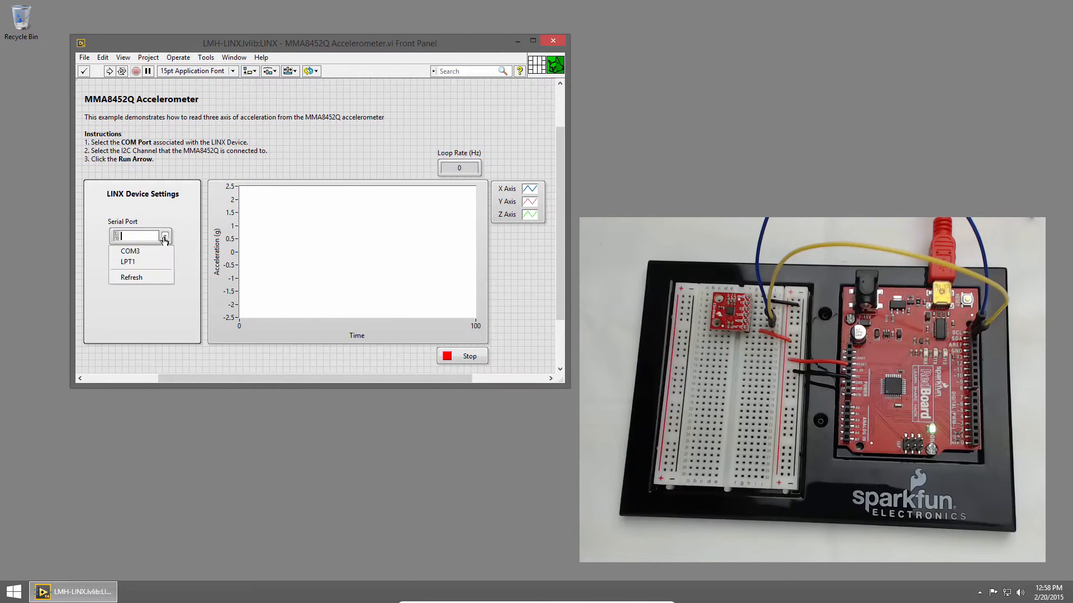
left_click(130, 251)
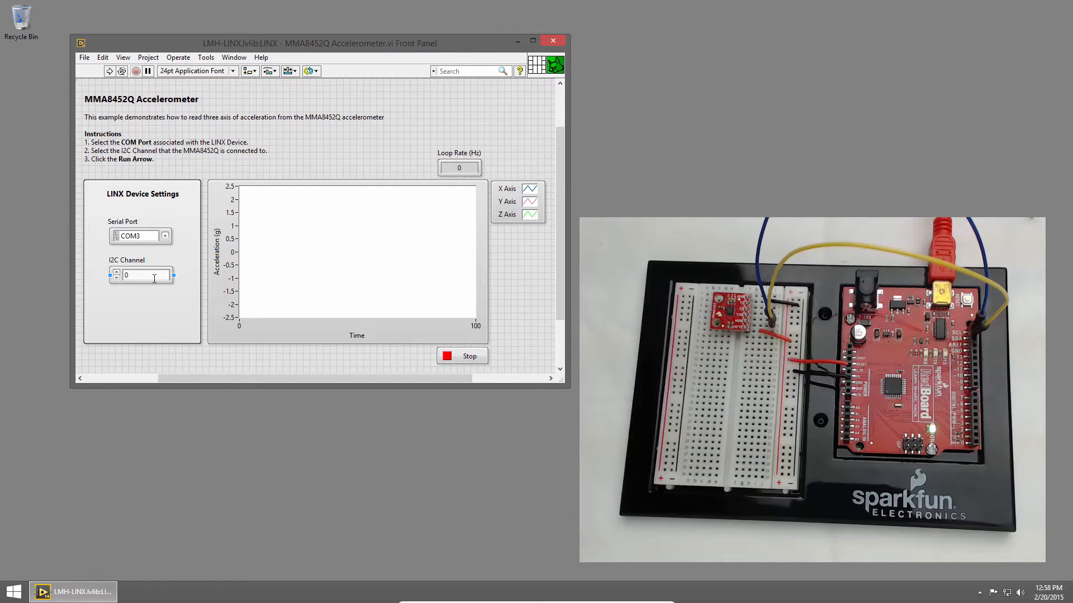
mouse_move(139, 286)
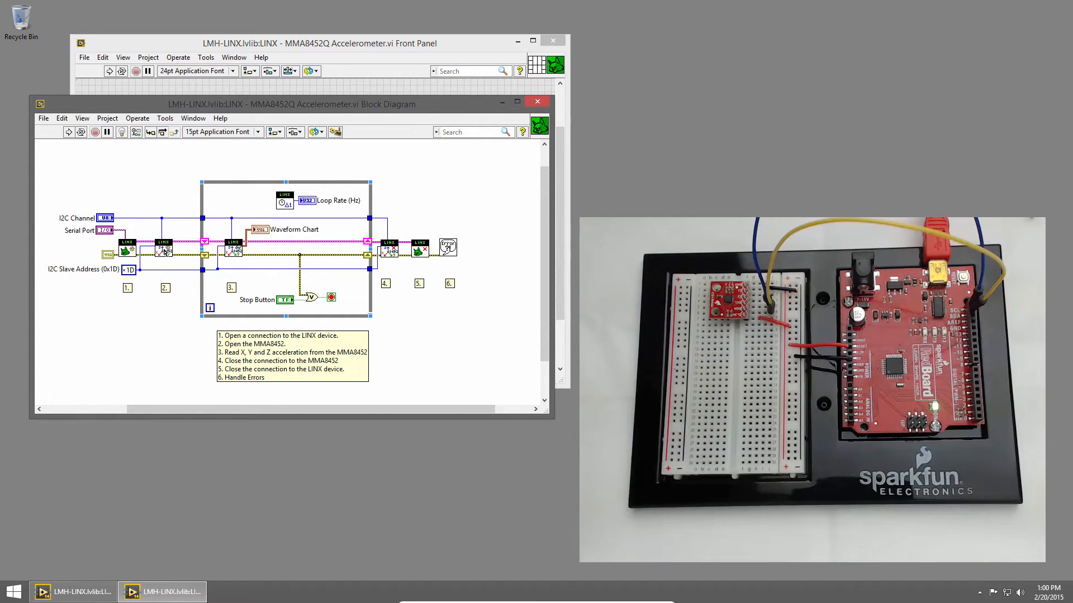
double_click(162, 244)
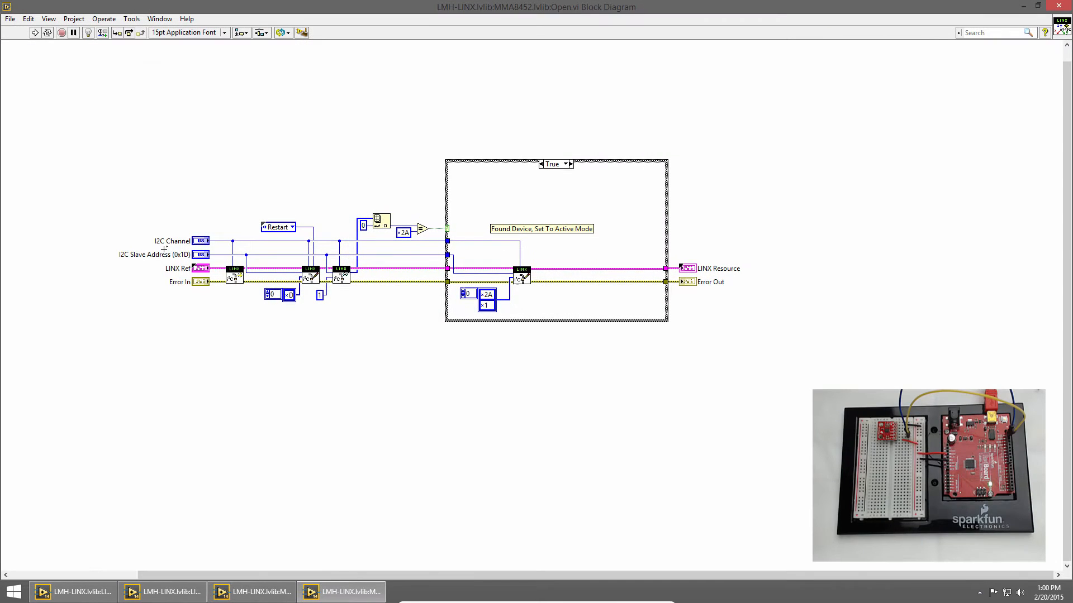
mouse_move(175, 315)
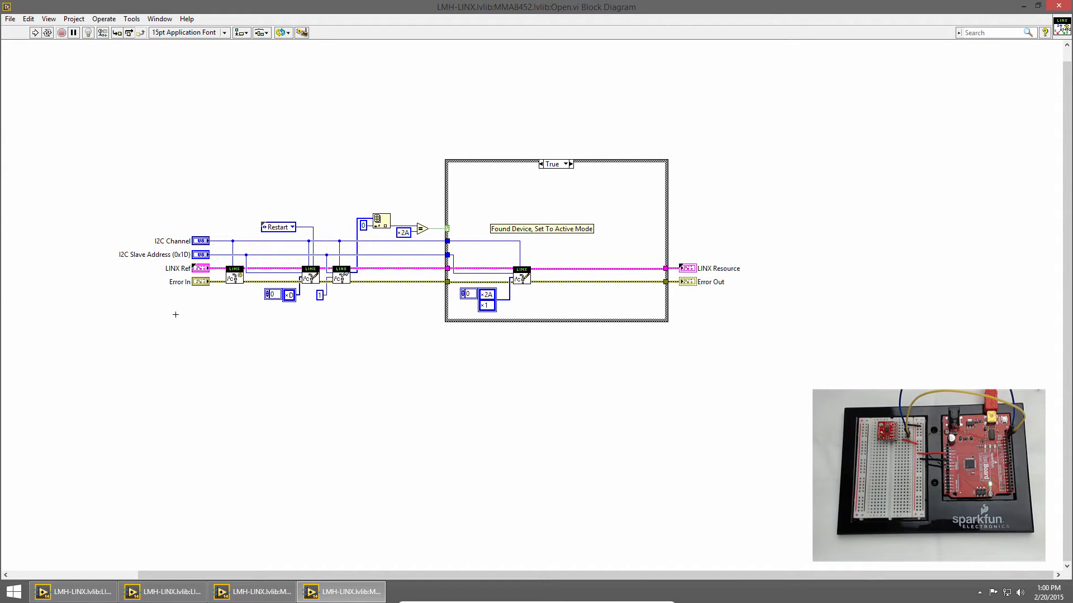
mouse_move(222, 313)
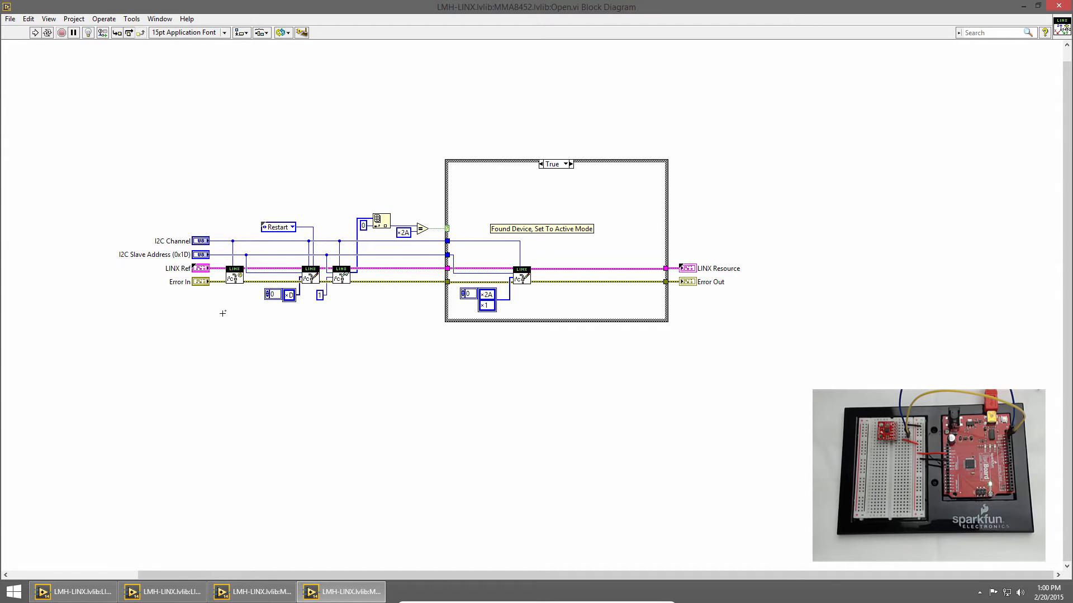
mouse_move(237, 292)
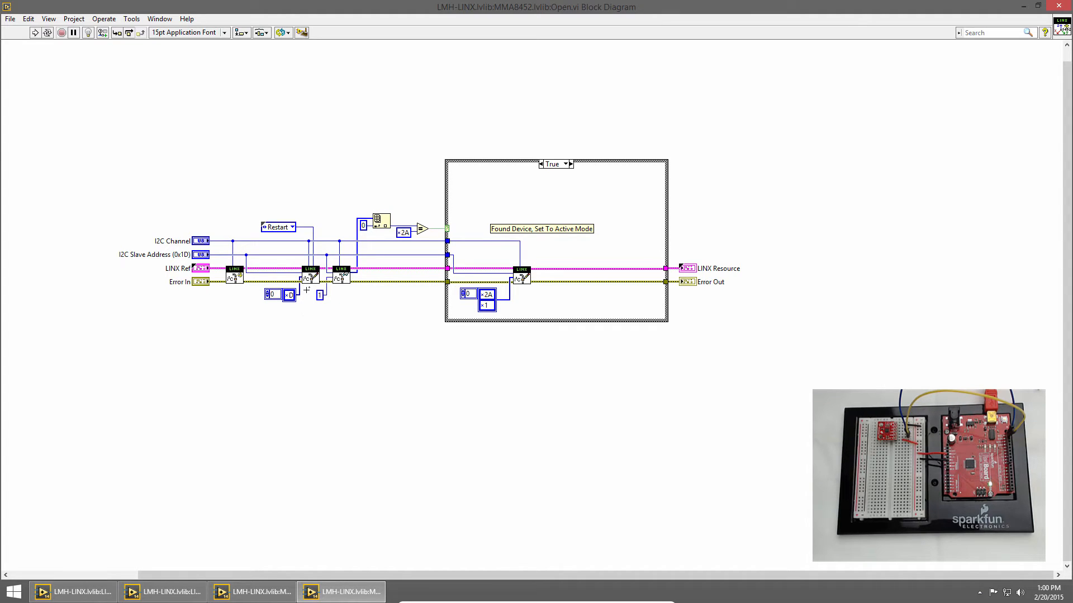
mouse_move(344, 295)
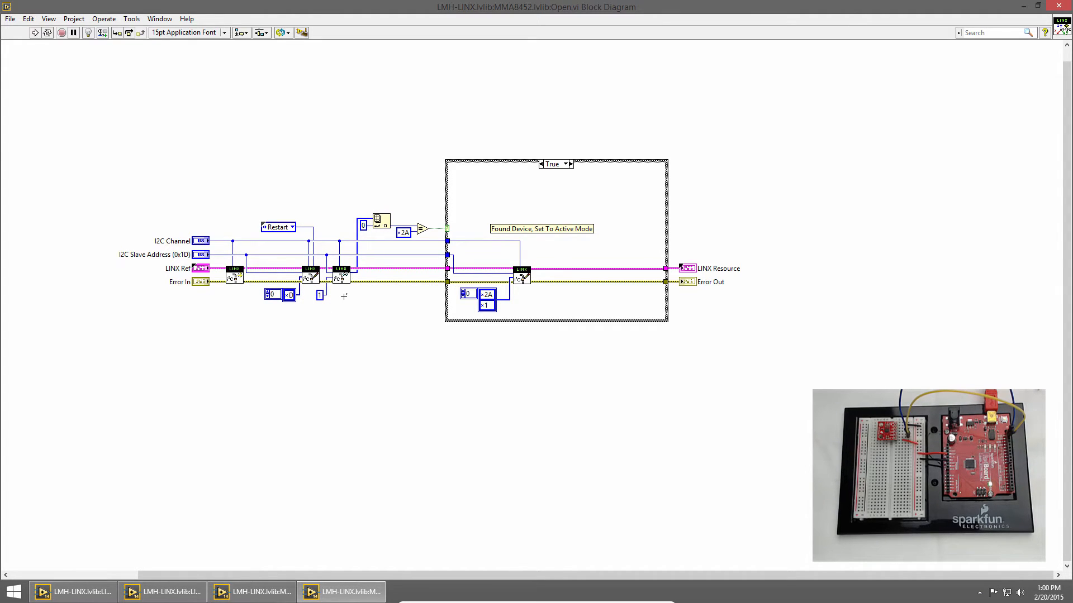
mouse_move(532, 298)
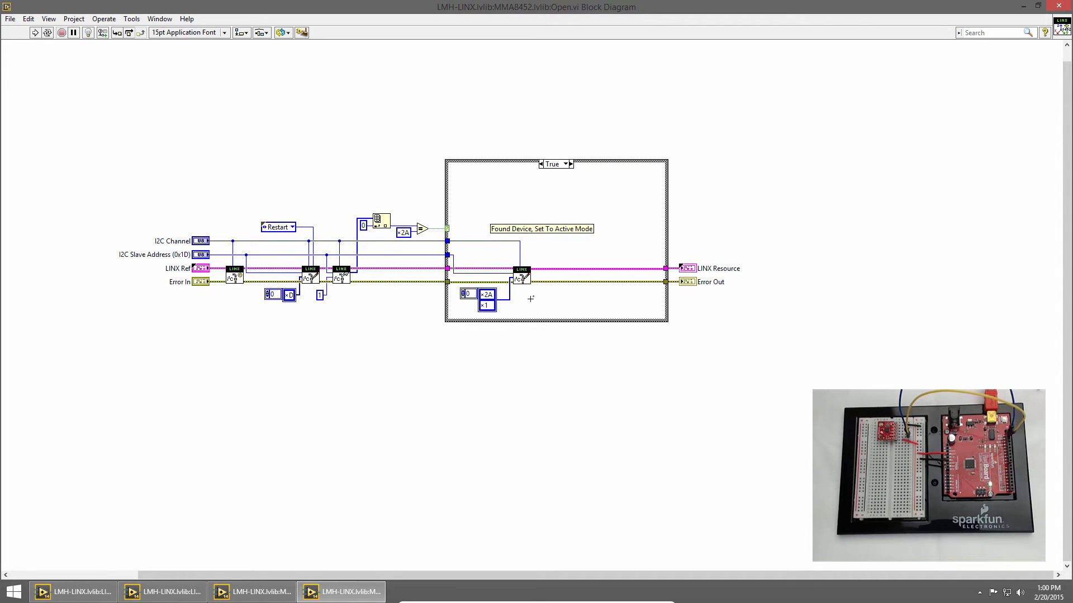
mouse_move(1019, 21)
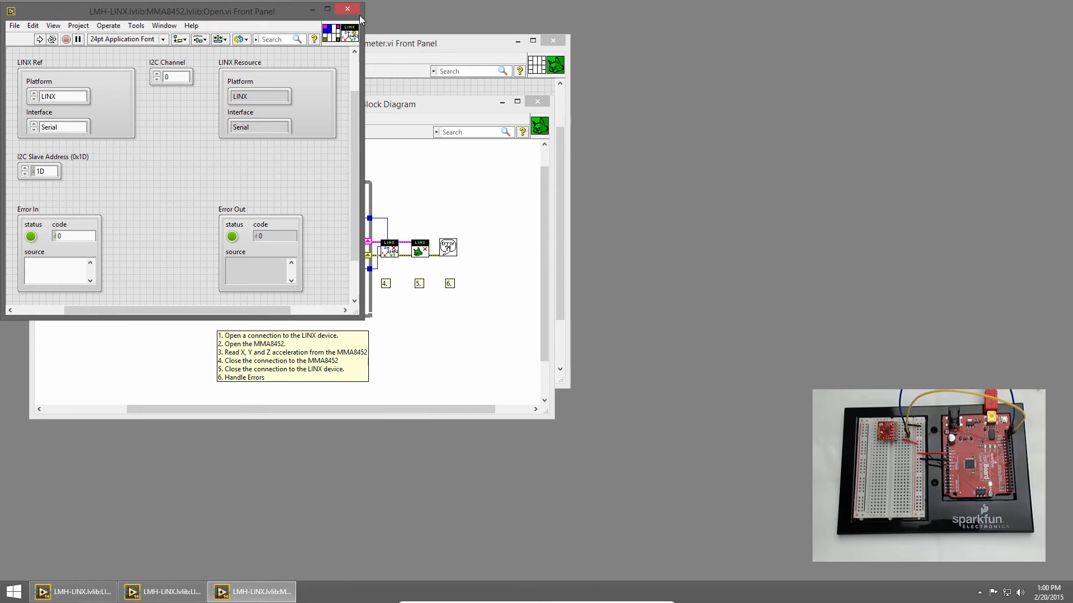
left_click(347, 9)
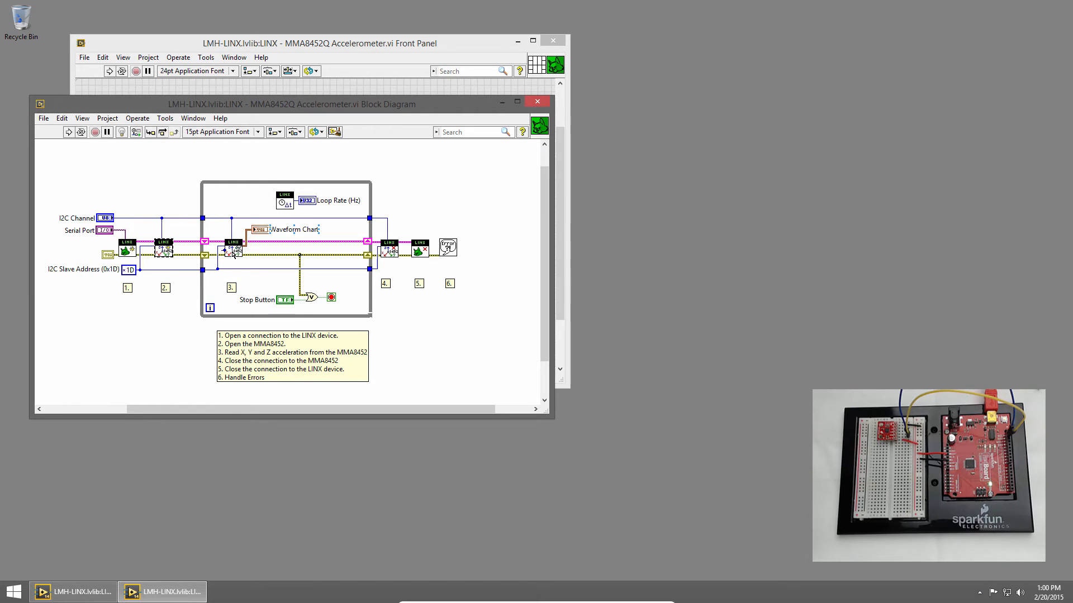
double_click(235, 249)
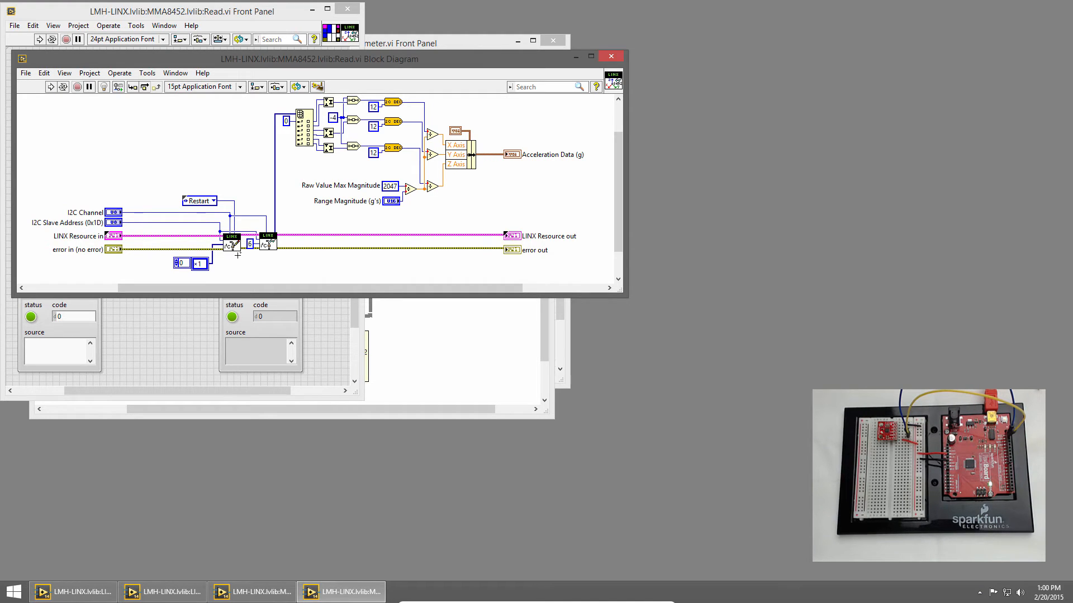
mouse_move(219, 262)
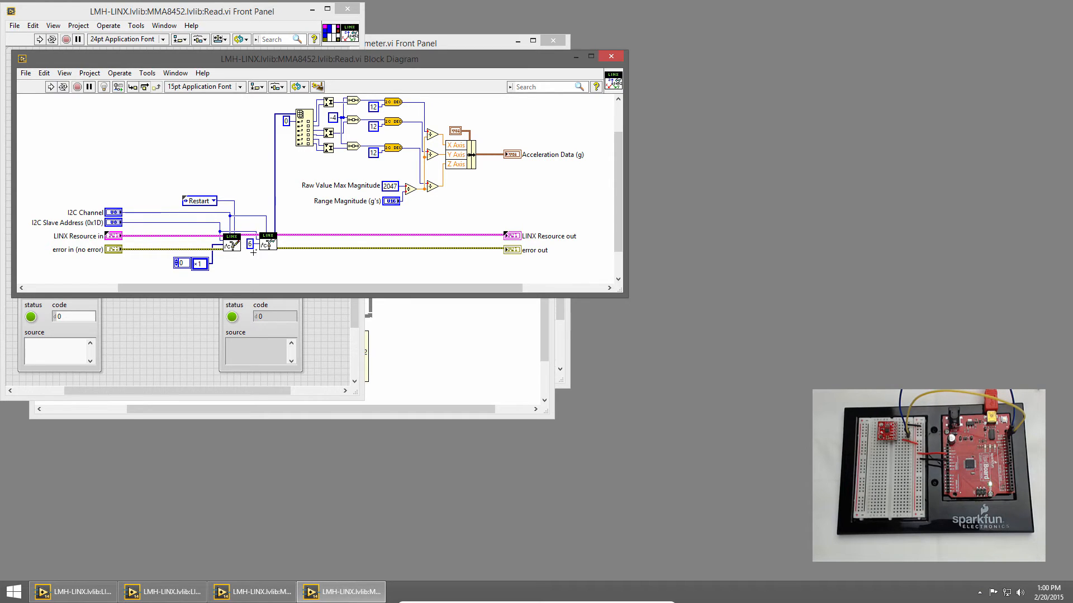
mouse_move(257, 255)
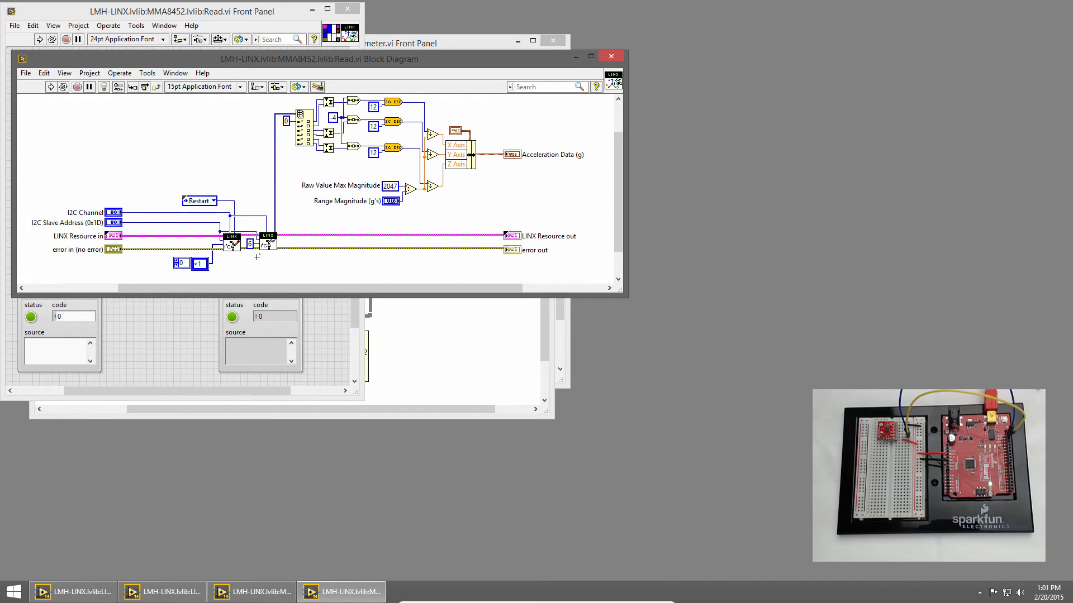
mouse_move(301, 123)
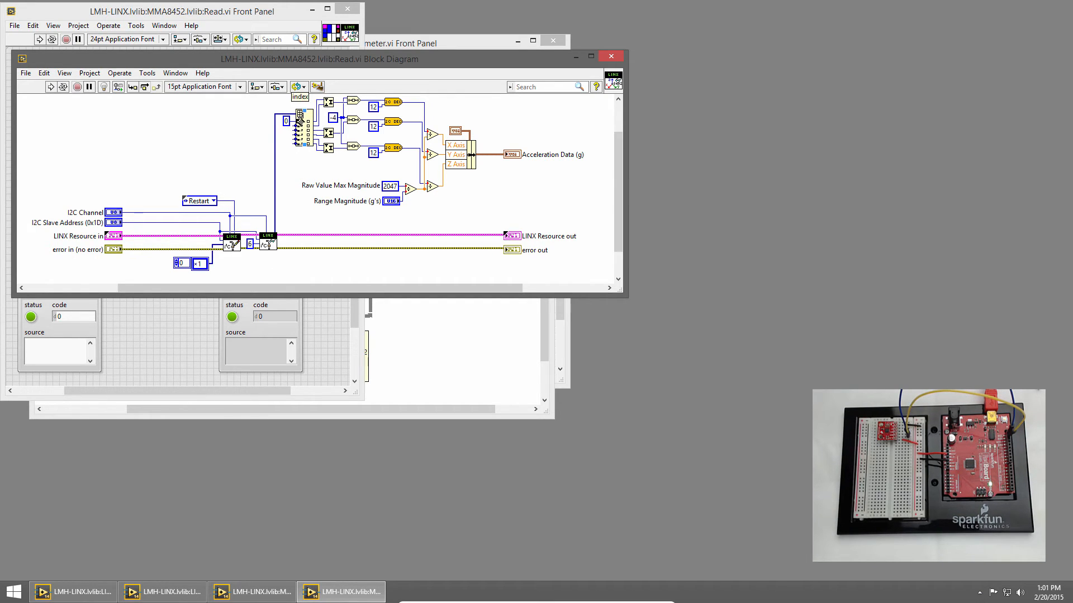
mouse_move(299, 162)
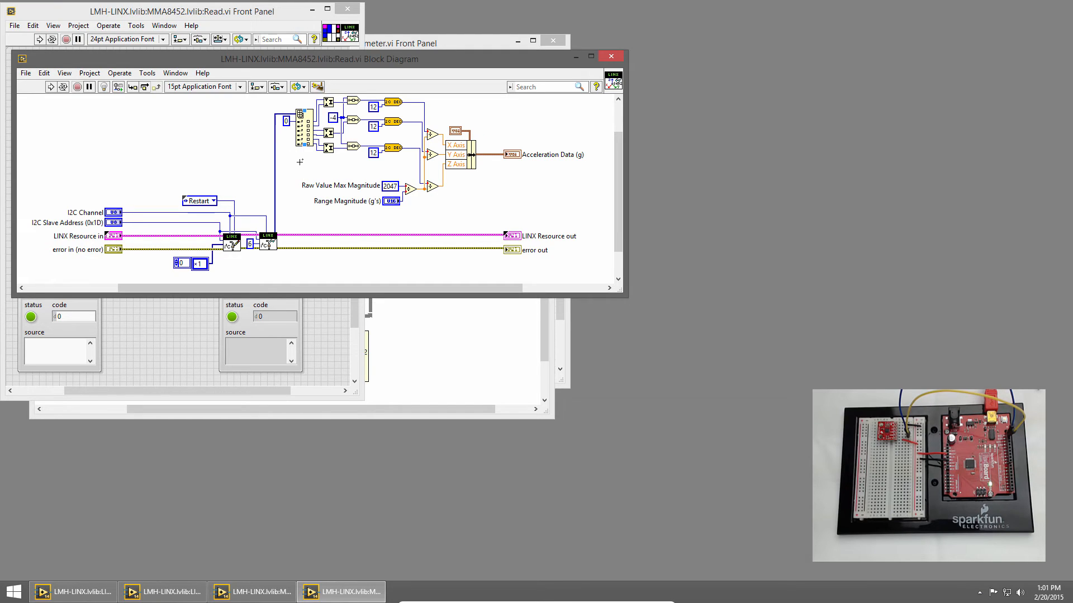
mouse_move(359, 170)
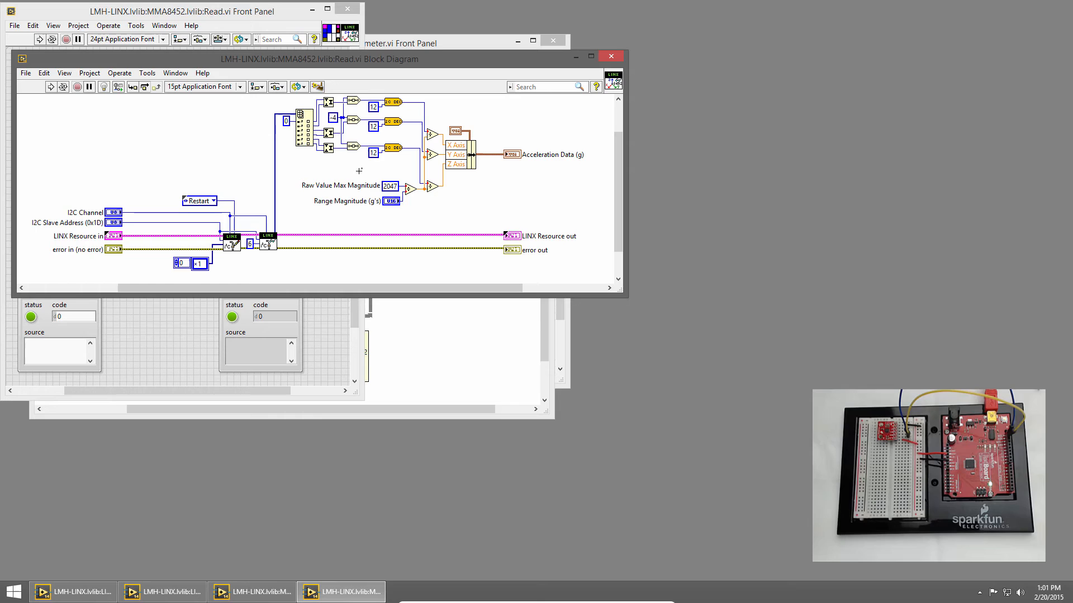
mouse_move(390, 170)
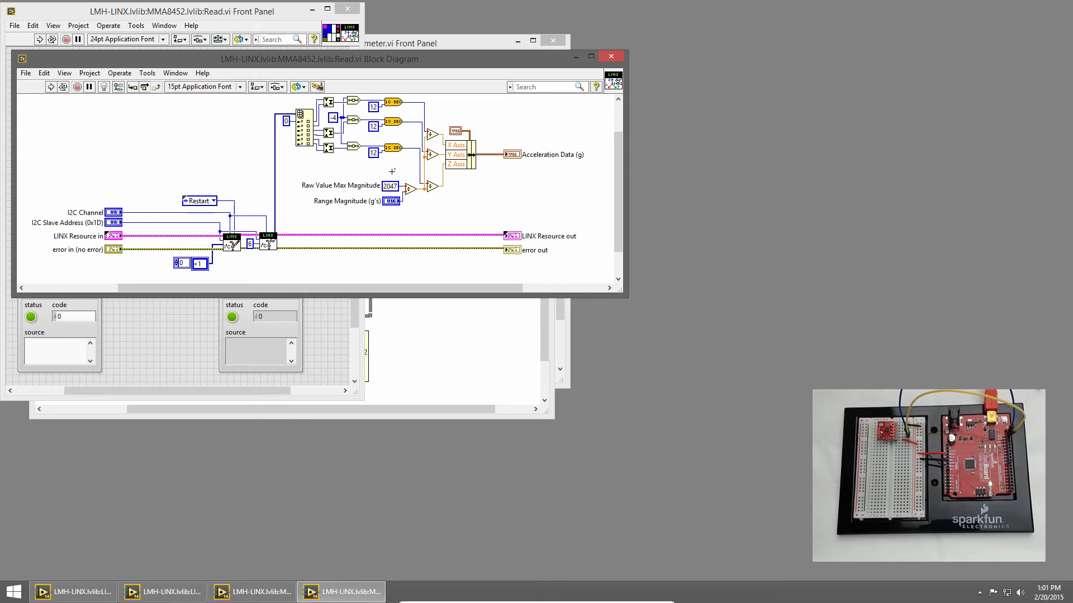
mouse_move(464, 180)
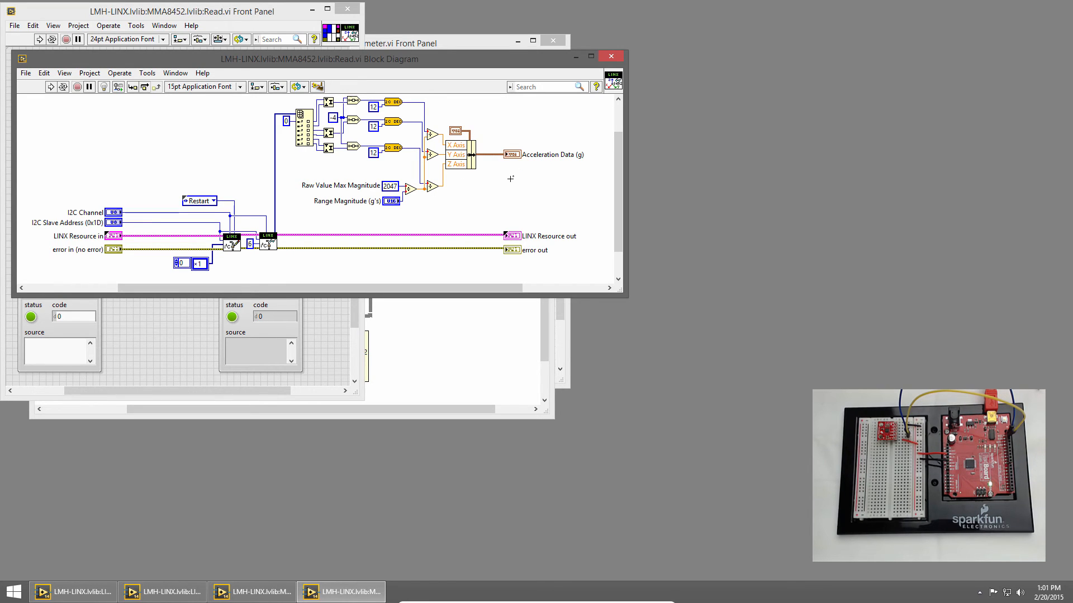
mouse_move(610, 55)
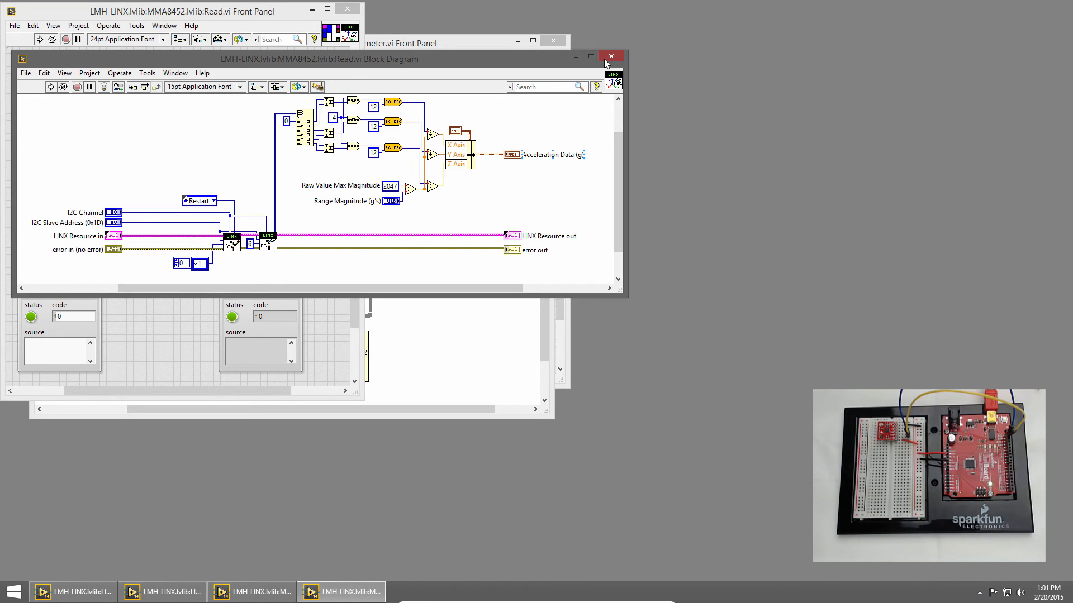
left_click(610, 56)
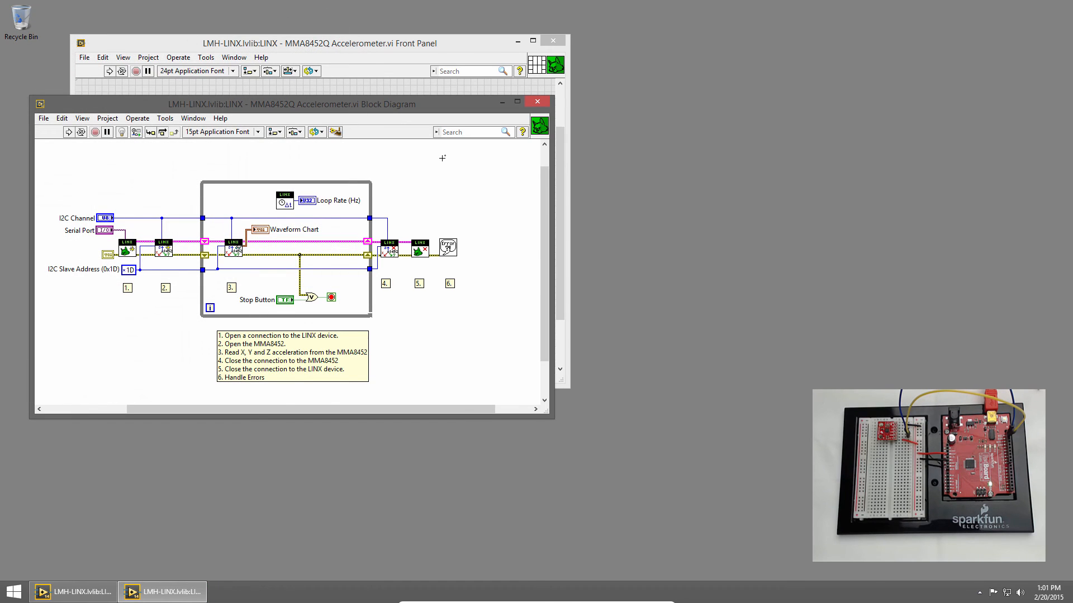